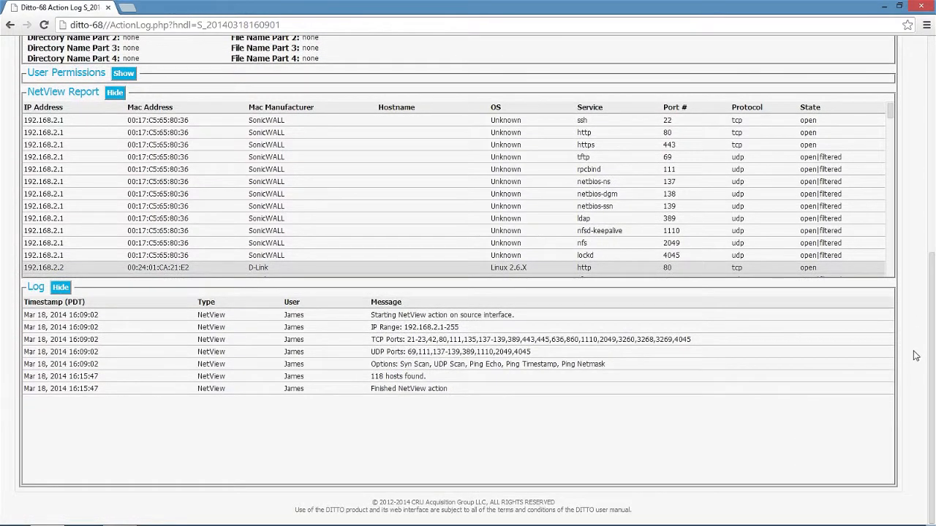
mouse_move(919, 163)
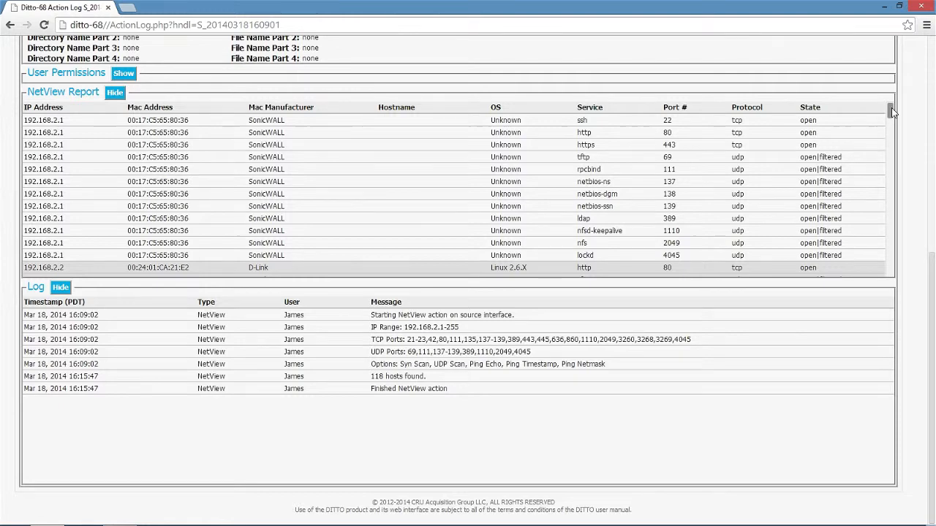
Open the Source Network settings on the SMB connections tab
scroll("down", 3)
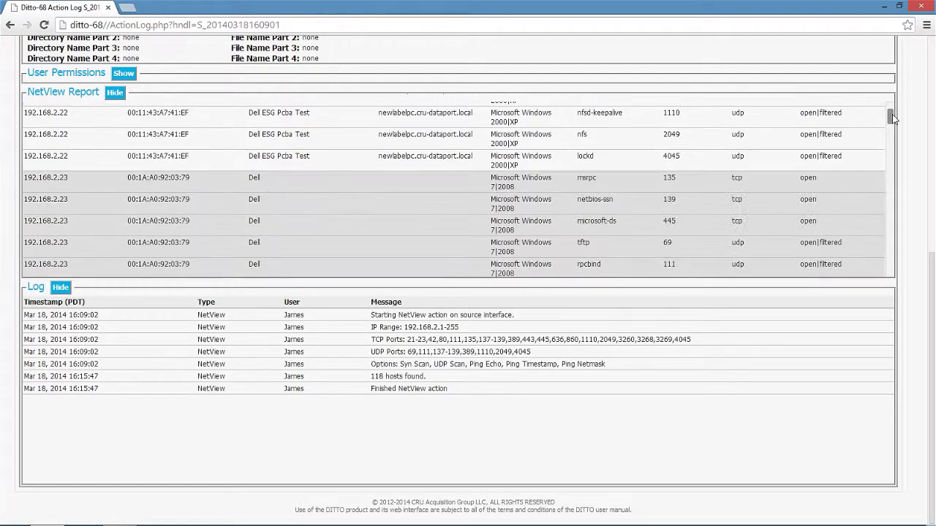
scroll("down", 3)
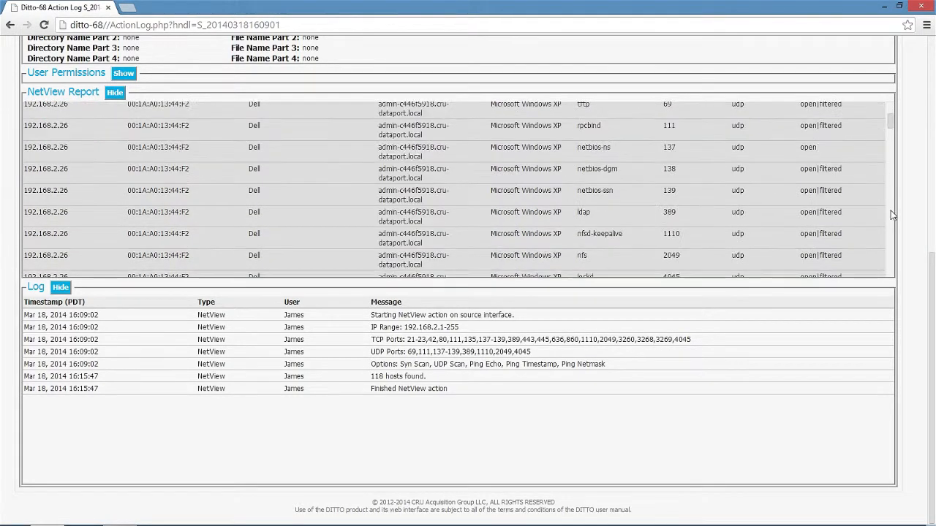
scroll("down", 3)
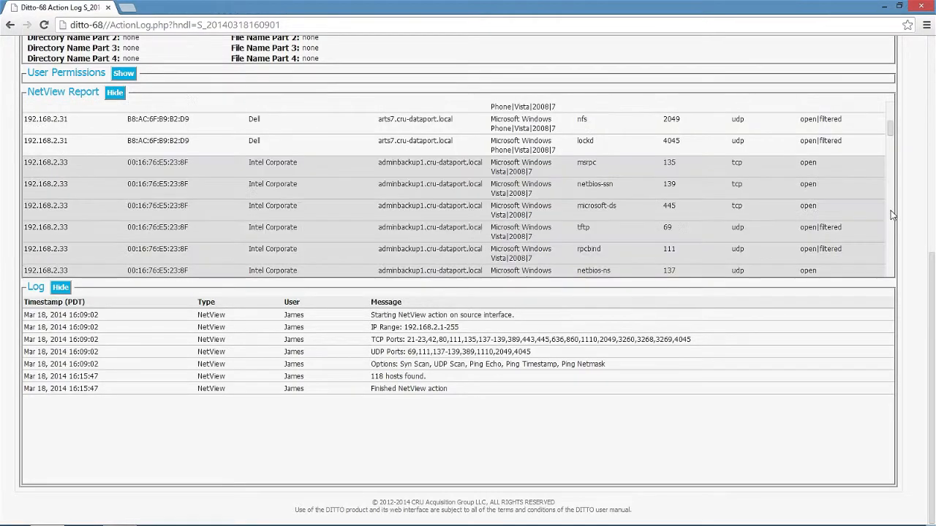
scroll("down", 3)
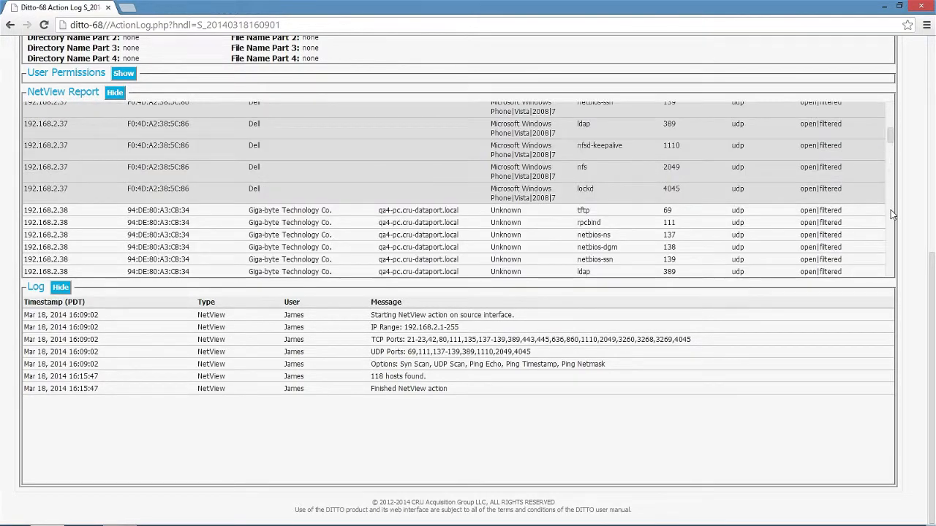
scroll("down", 3)
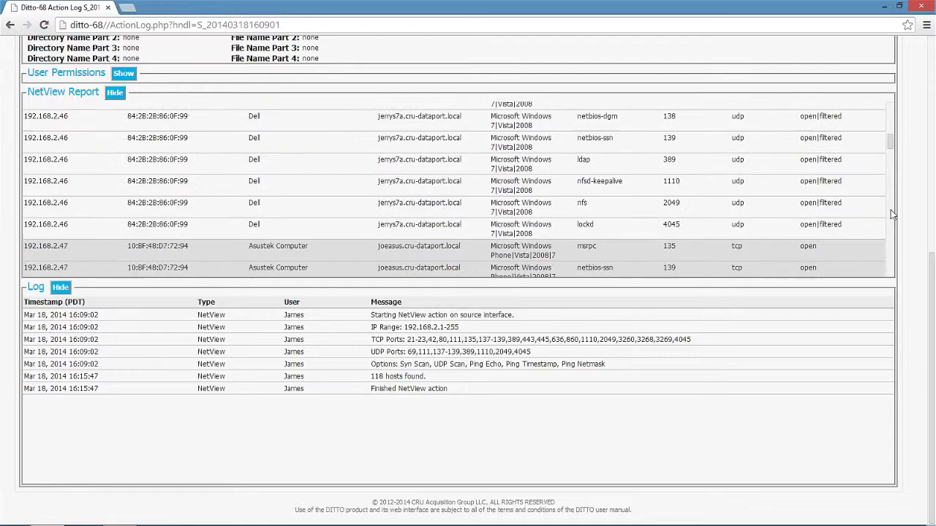
scroll("down", 3)
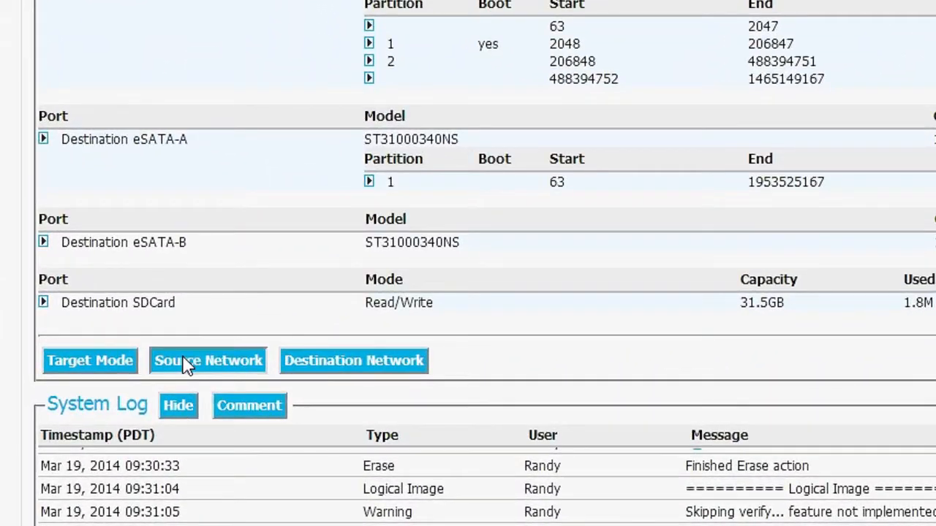
left_click(208, 360)
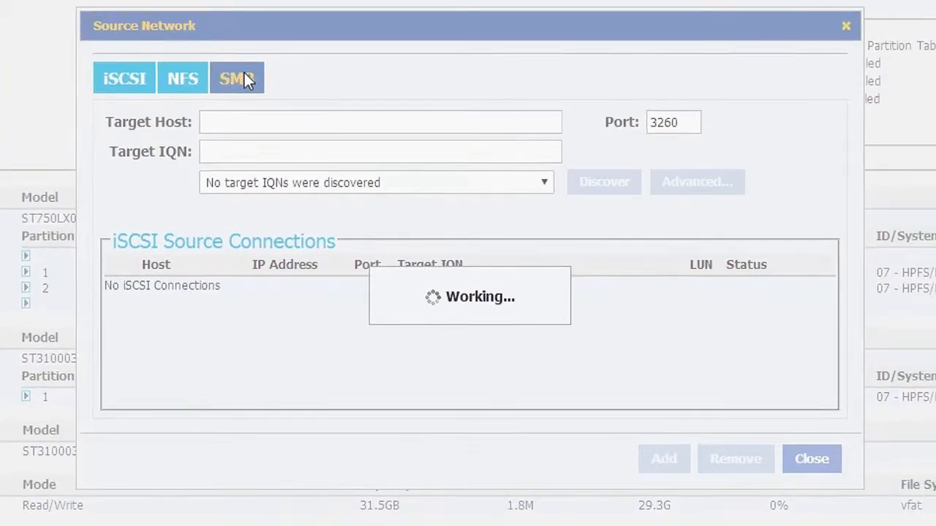
left_click(235, 78)
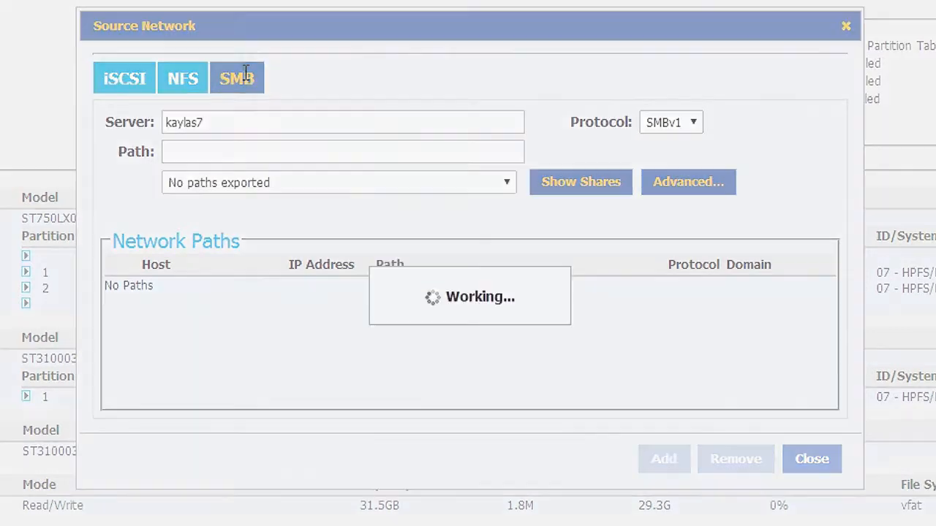
Authenticate to kaylas7 as Administrator and pick the //kaylas7/C$ share
left_click(687, 182)
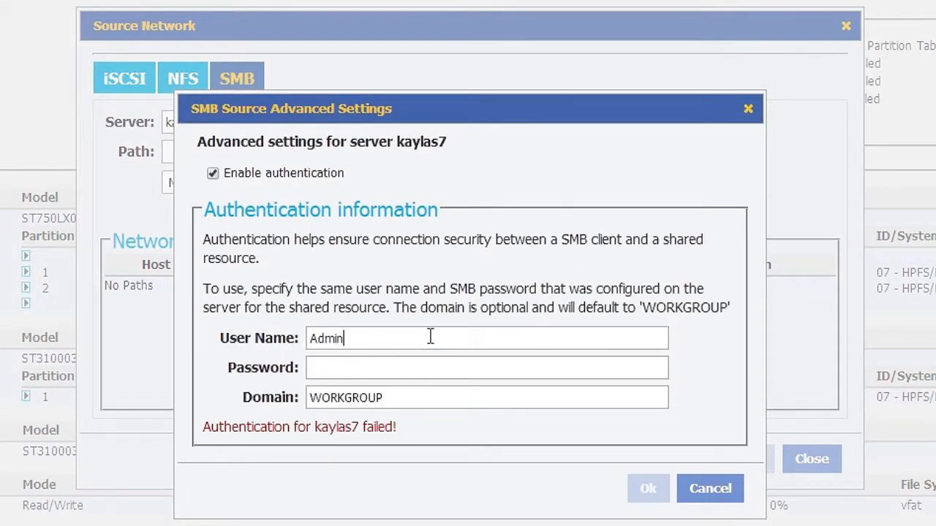
type("istrator")
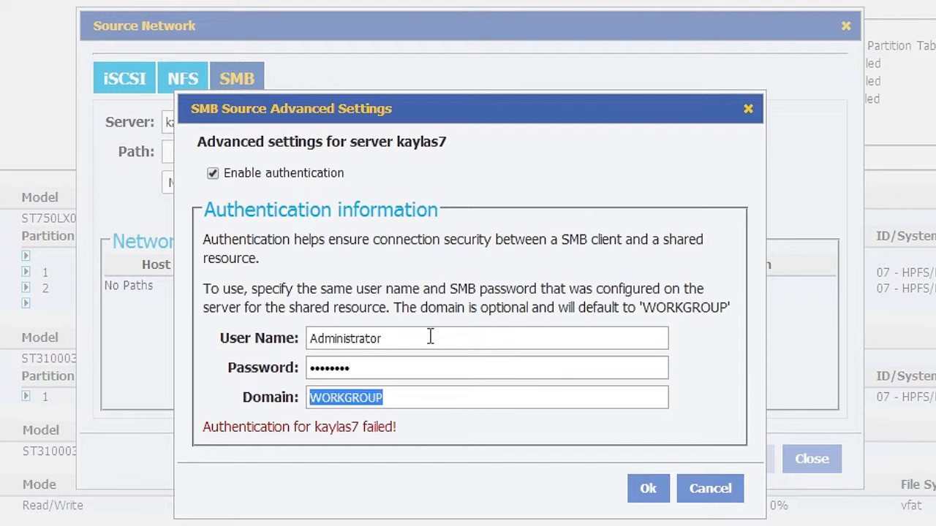
type("CRU-DATAP")
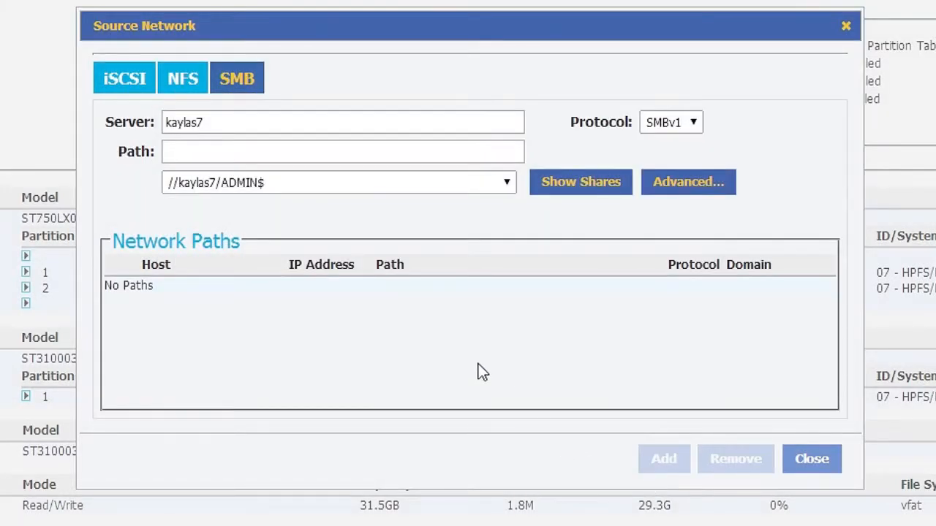
left_click(506, 183)
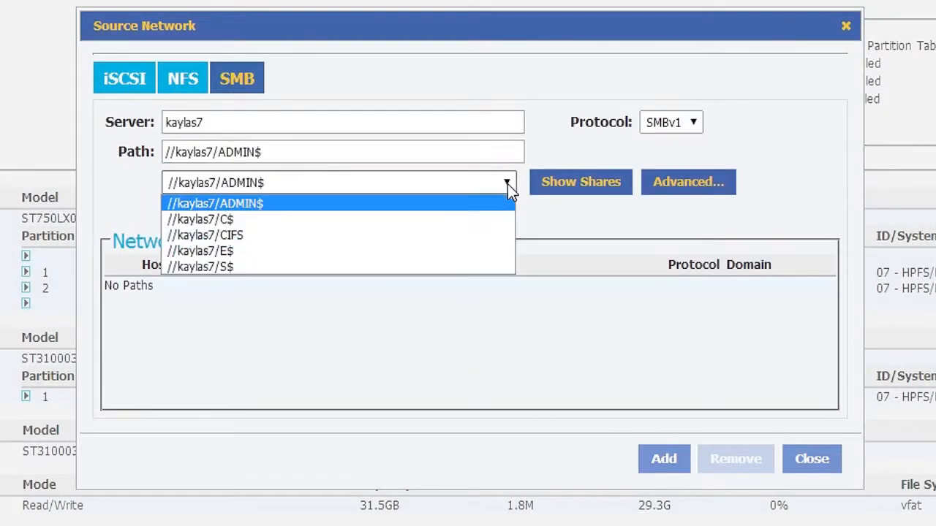
left_click(200, 218)
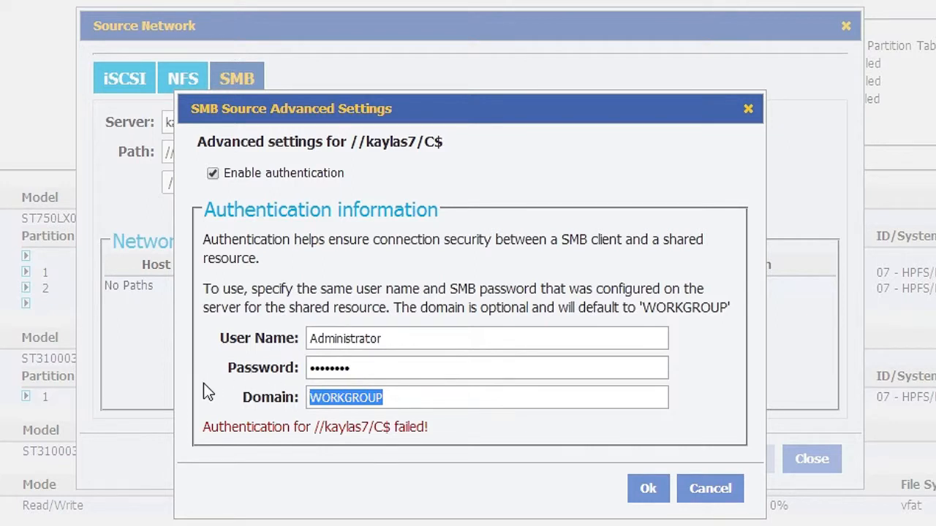
type("CRU-DATAPORT")
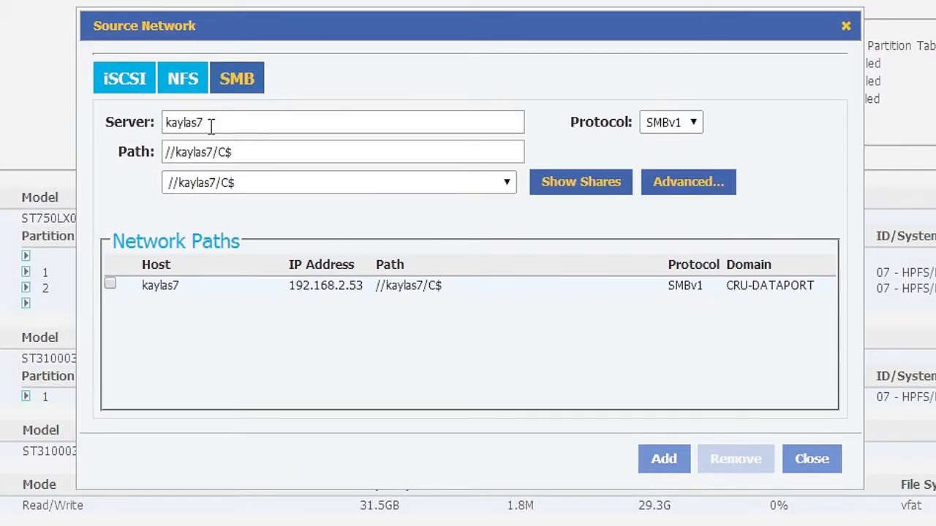
Add the //SERVER2/Company share as a network path, then close the settings
type("s")
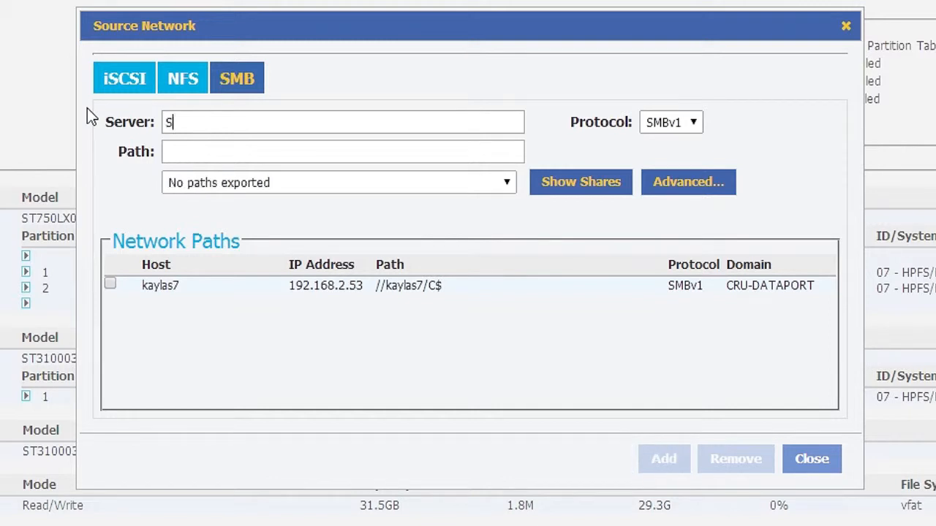
type("SERVER2")
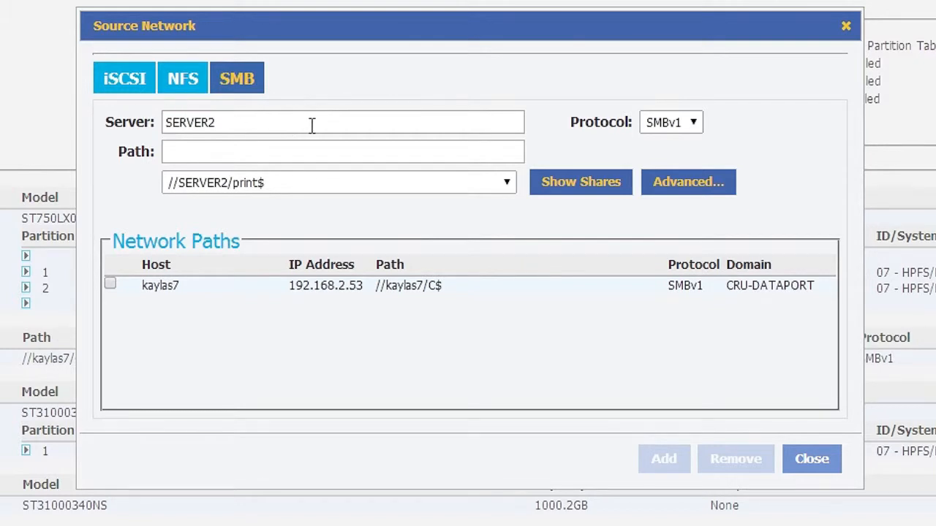
mouse_move(468, 184)
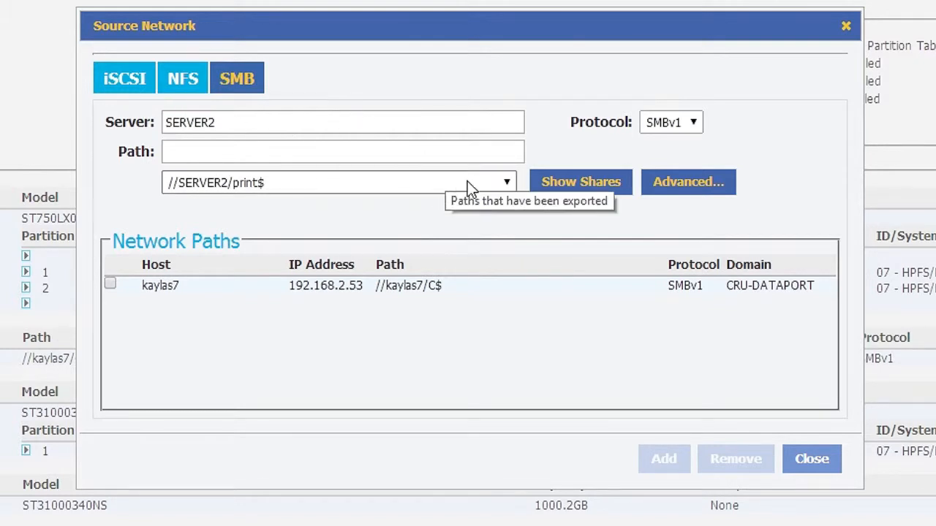
left_click(505, 182)
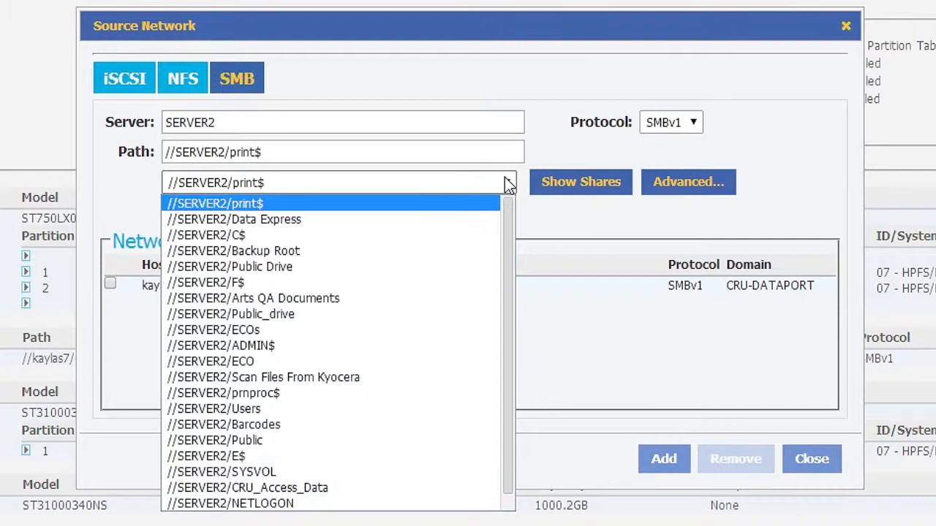
scroll("down", 3)
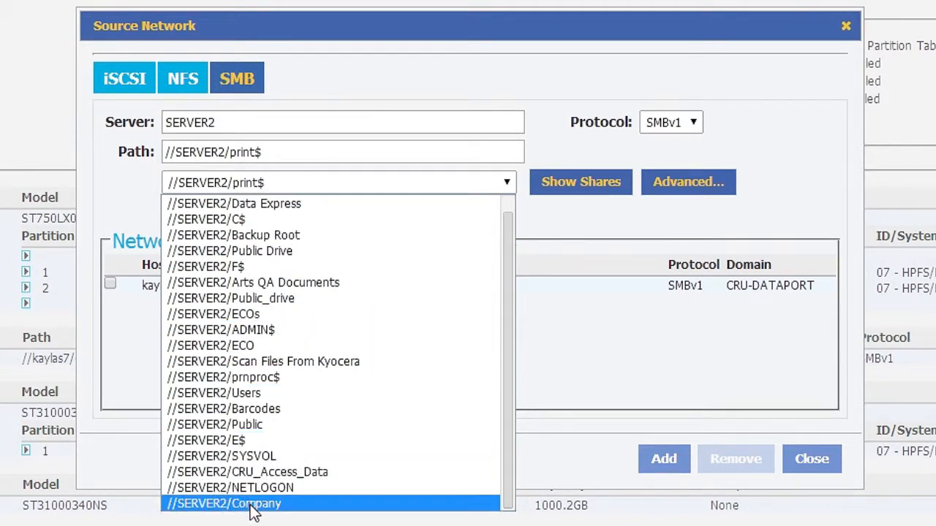
left_click(222, 504)
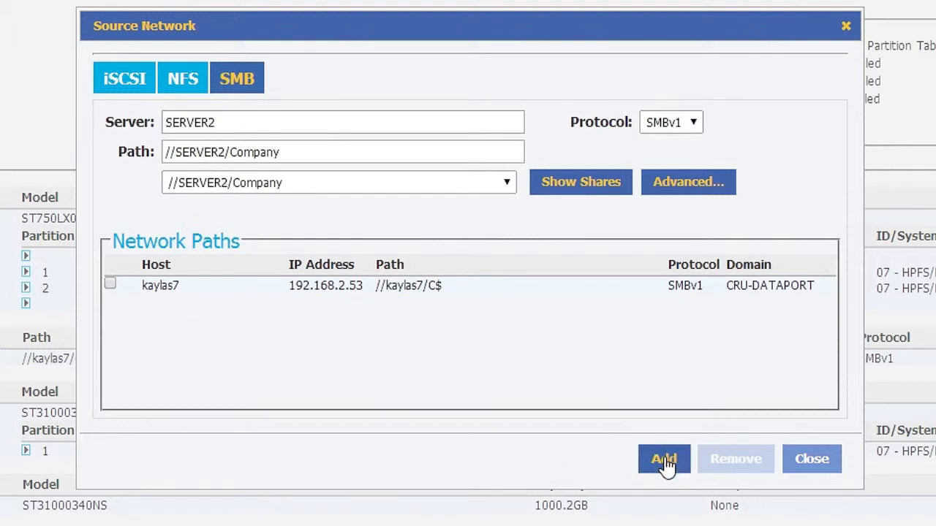
left_click(663, 459)
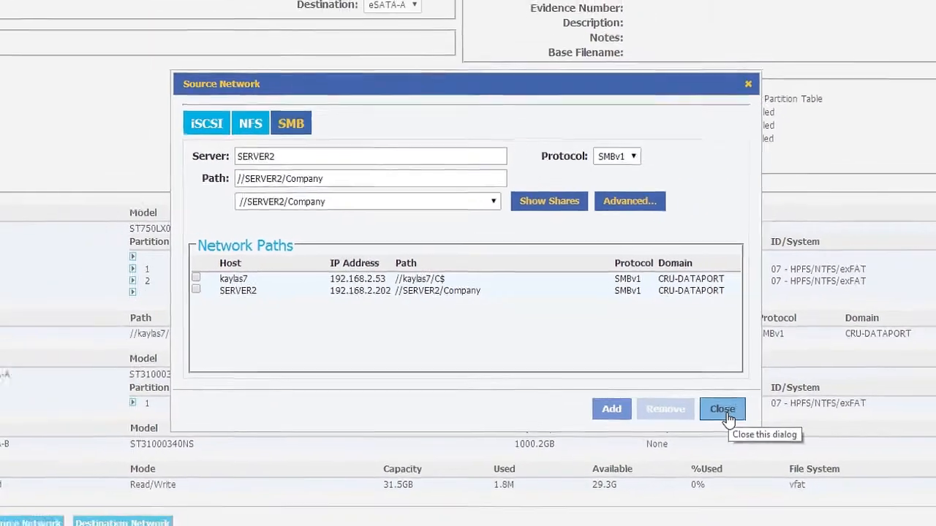
left_click(721, 409)
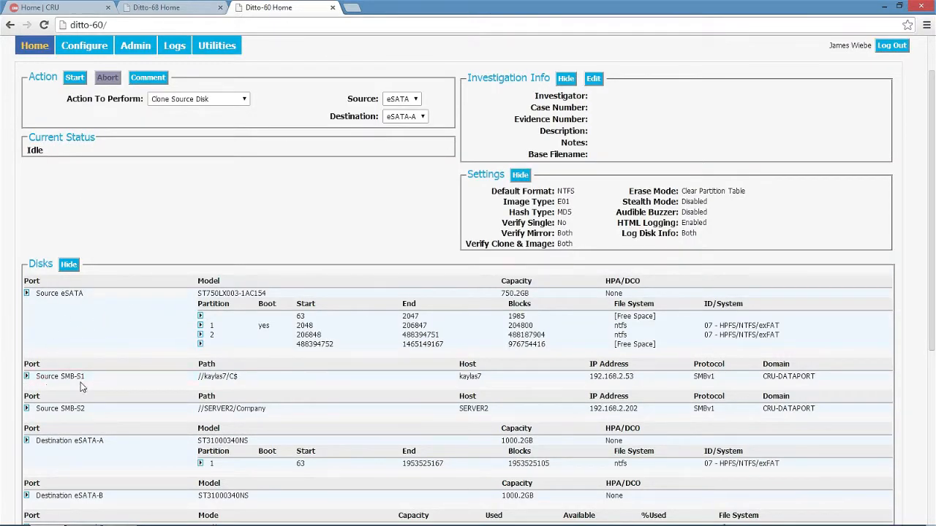
scroll("down", 3)
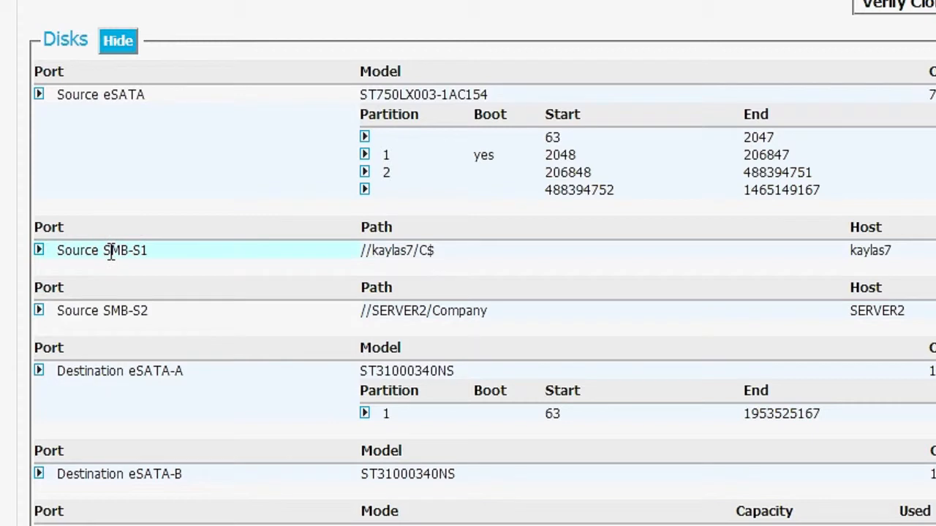
right_click(102, 250)
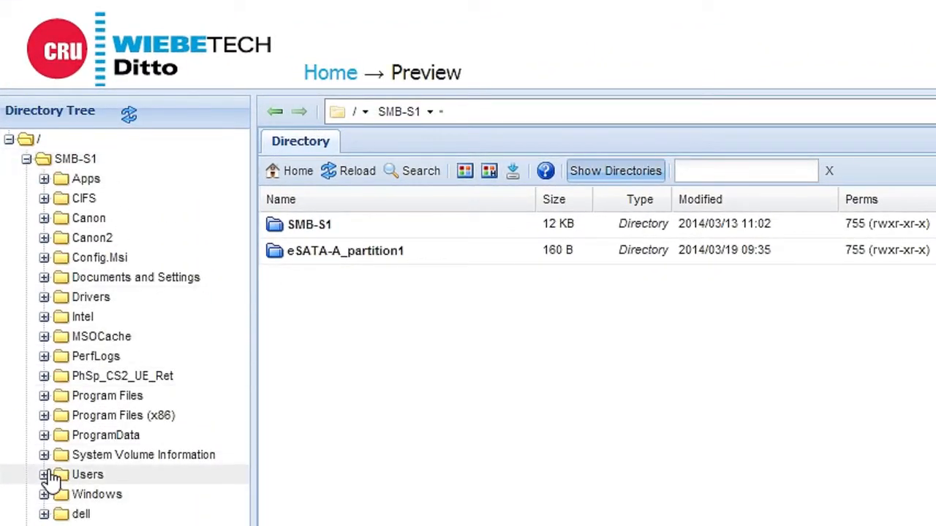
left_click(44, 474)
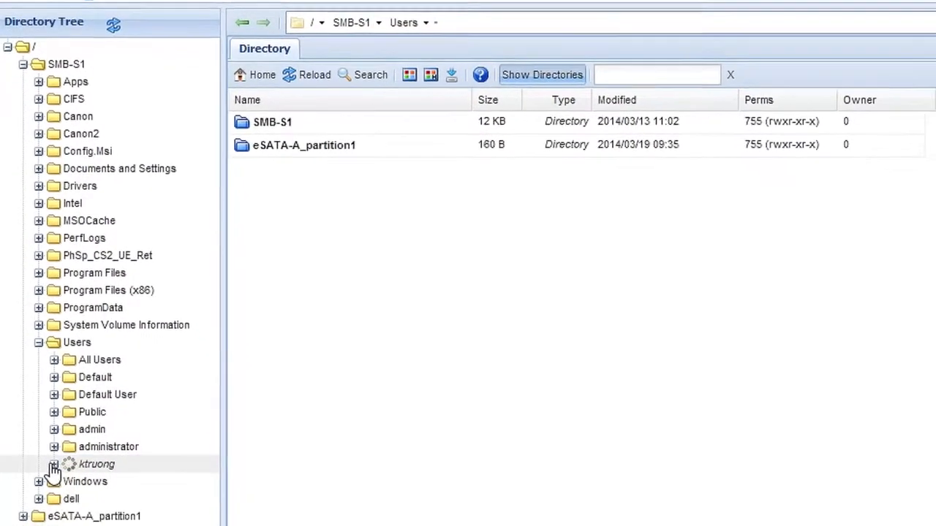
left_click(53, 465)
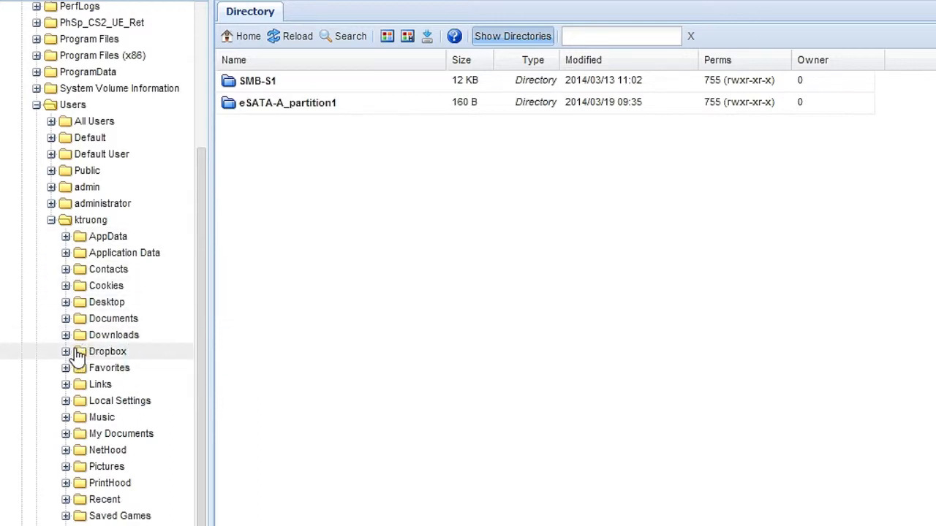
left_click(65, 352)
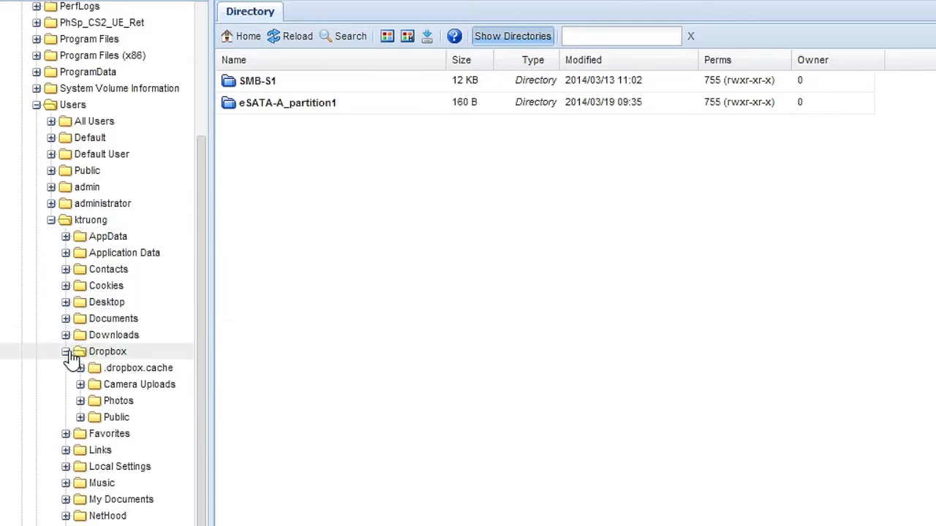
left_click(107, 352)
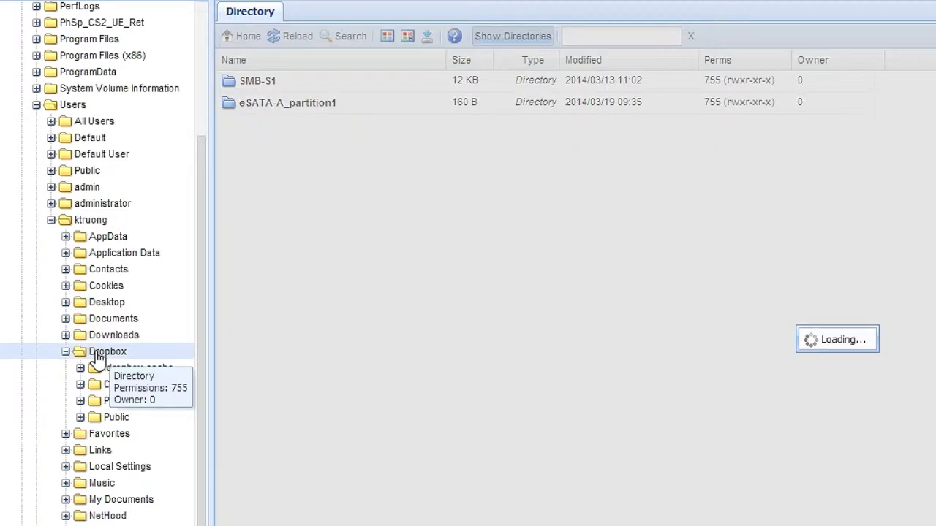
left_click(107, 352)
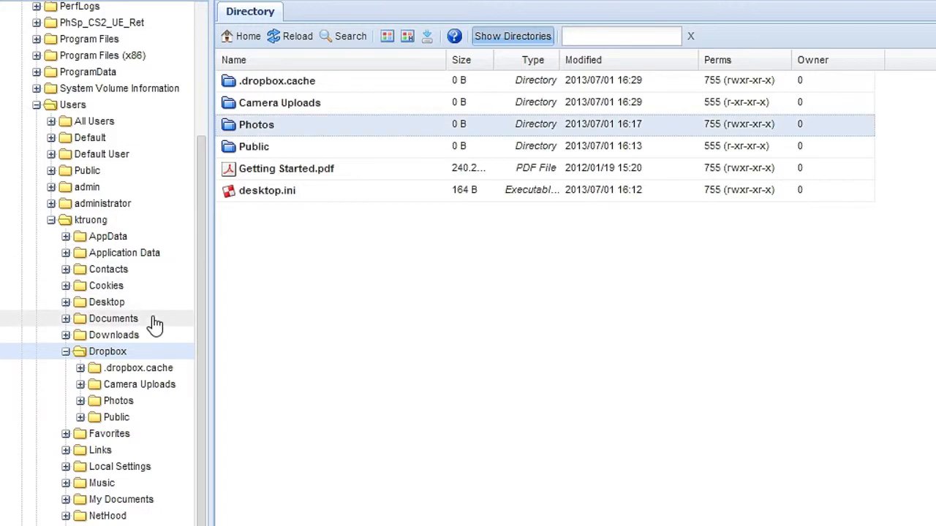
left_click(119, 401)
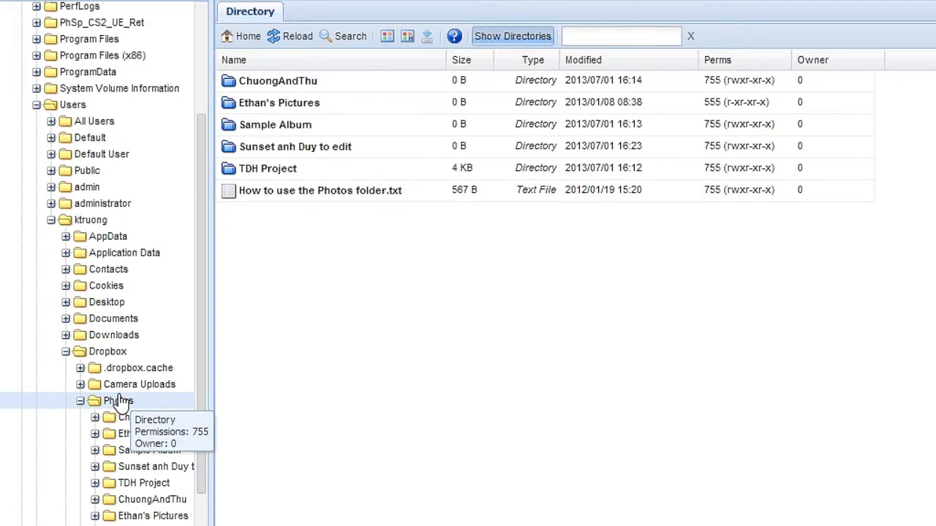
mouse_move(256, 265)
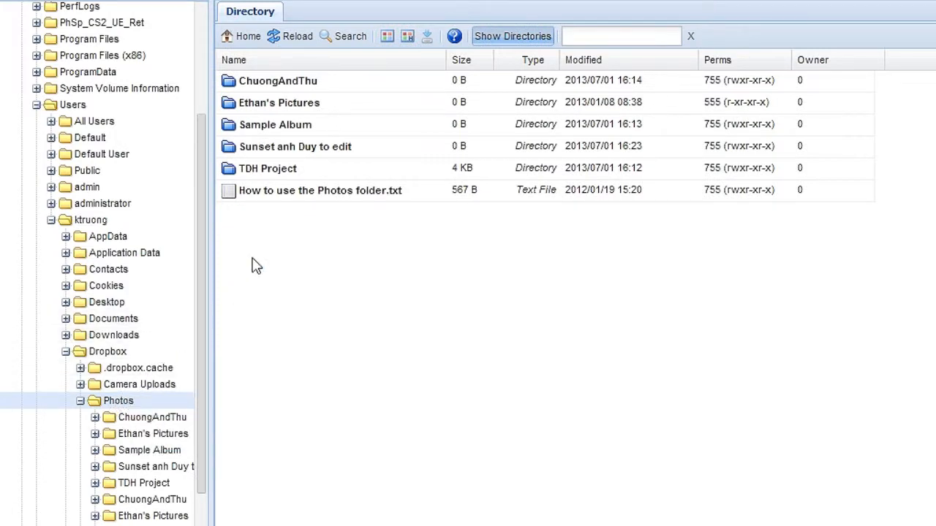
left_click(275, 124)
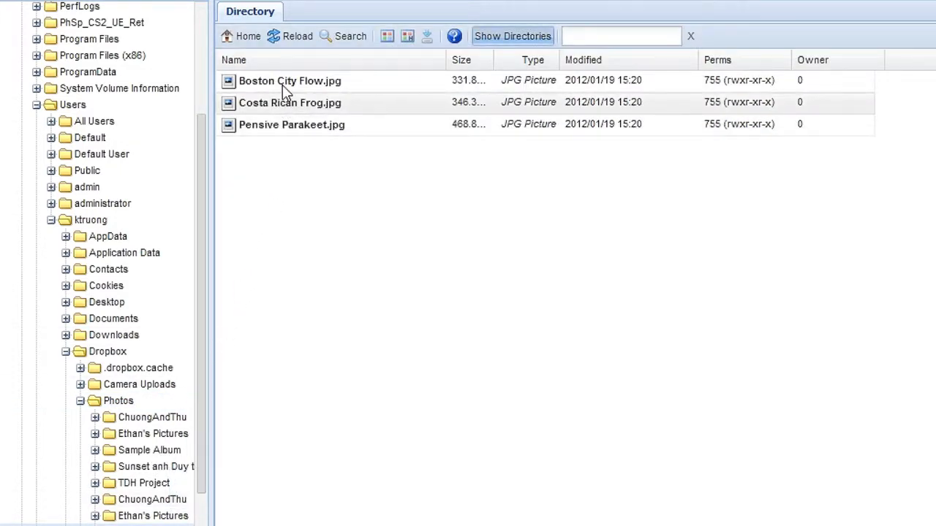
right_click(290, 80)
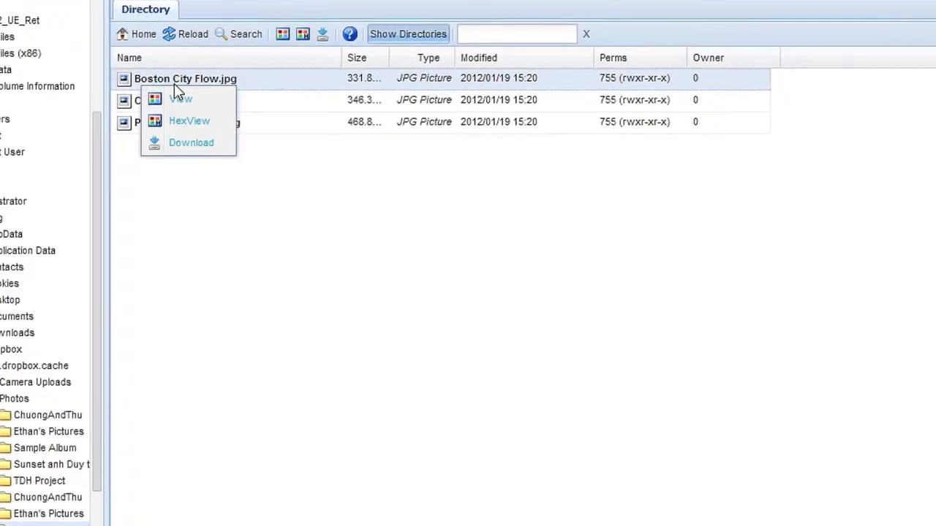
left_click(179, 98)
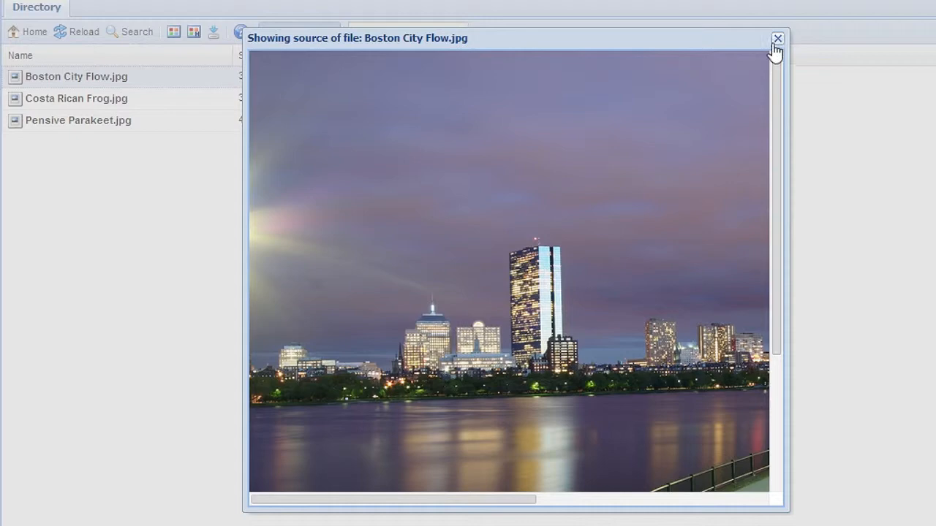
mouse_move(775, 49)
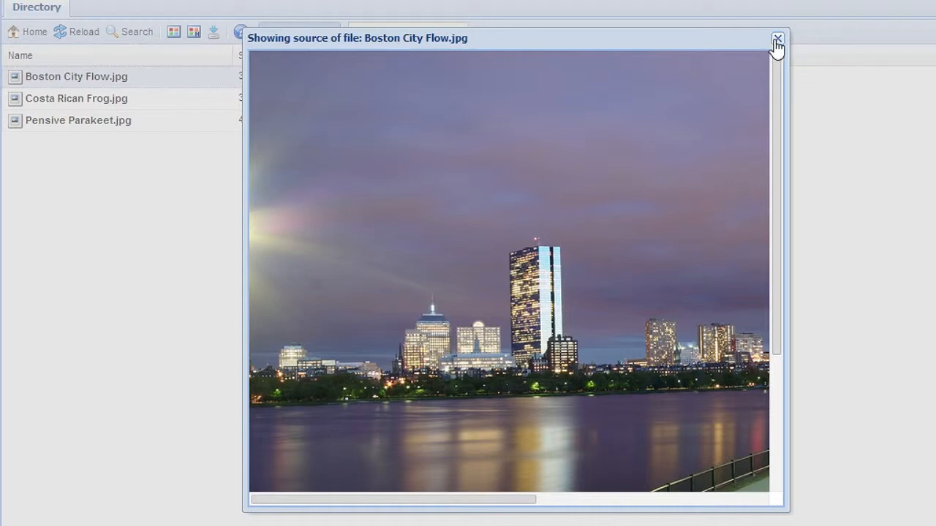
left_click(777, 38)
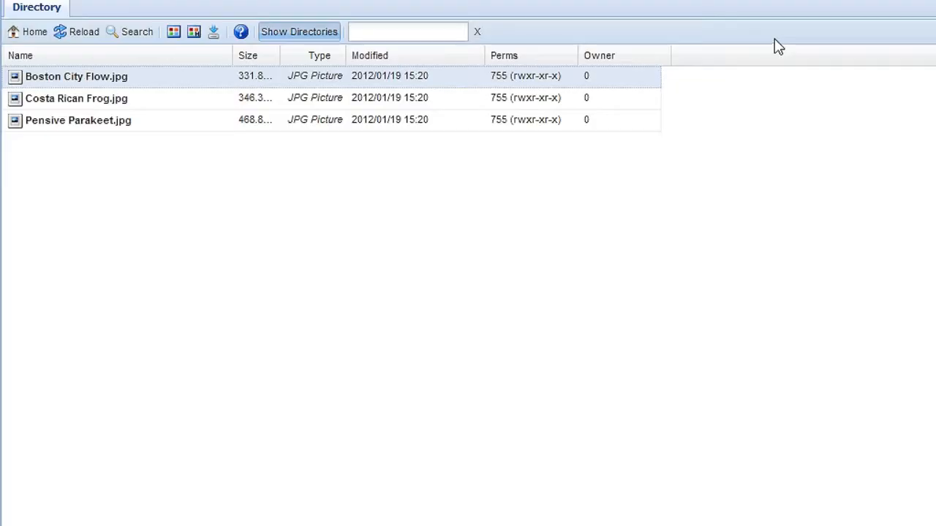
left_click(76, 98)
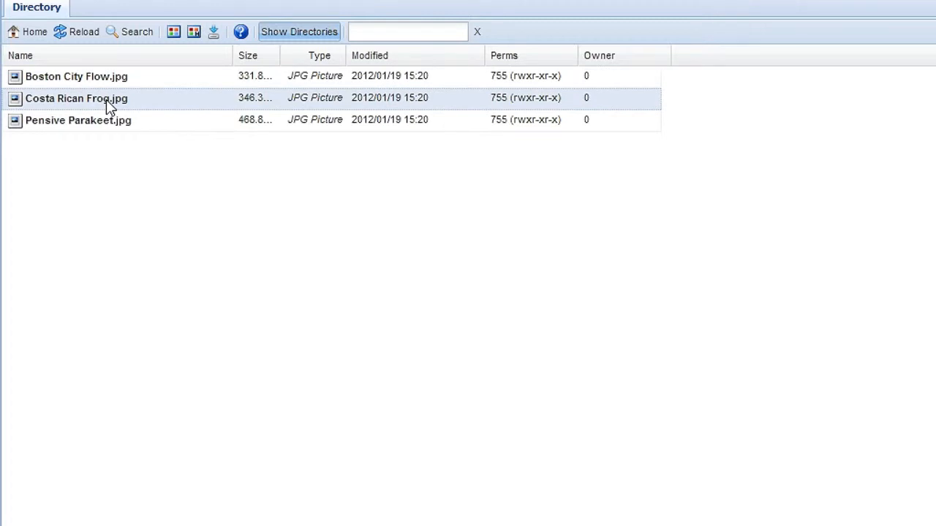
double_click(76, 98)
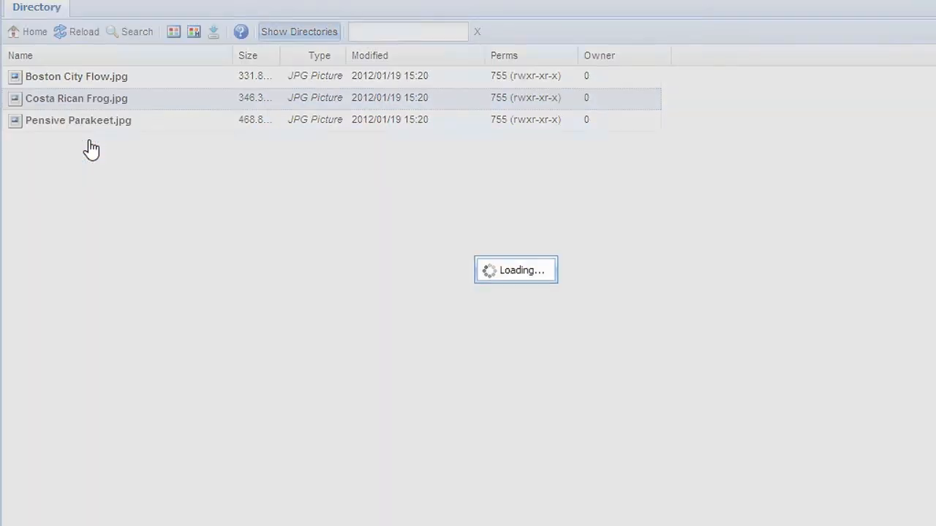
mouse_move(93, 146)
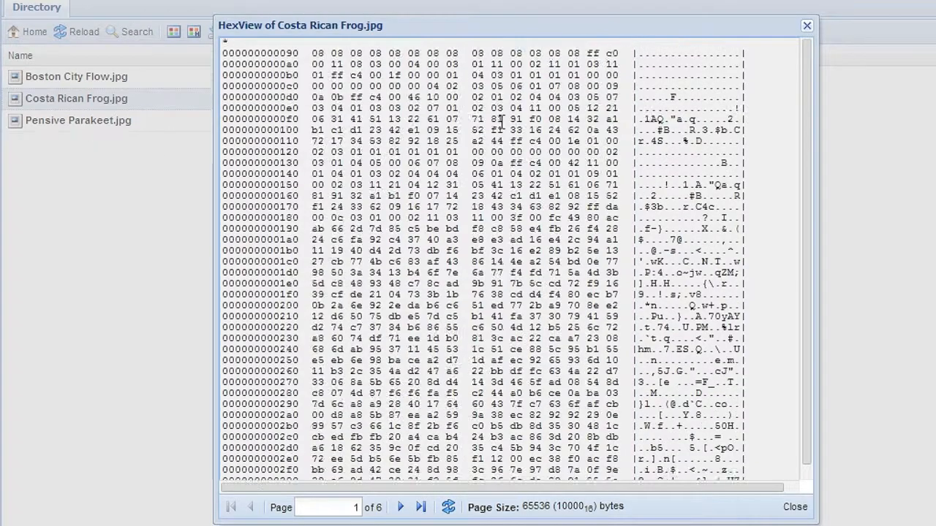
scroll("down", 3)
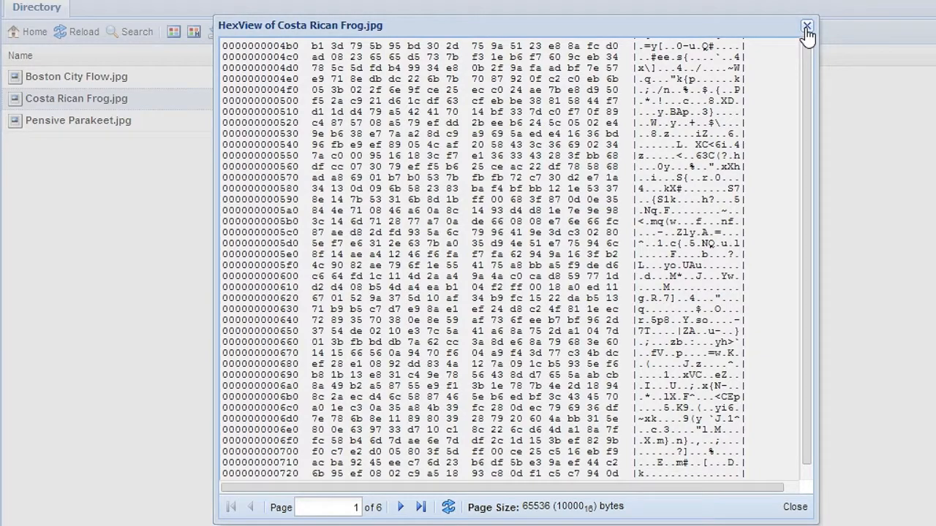
left_click(807, 26)
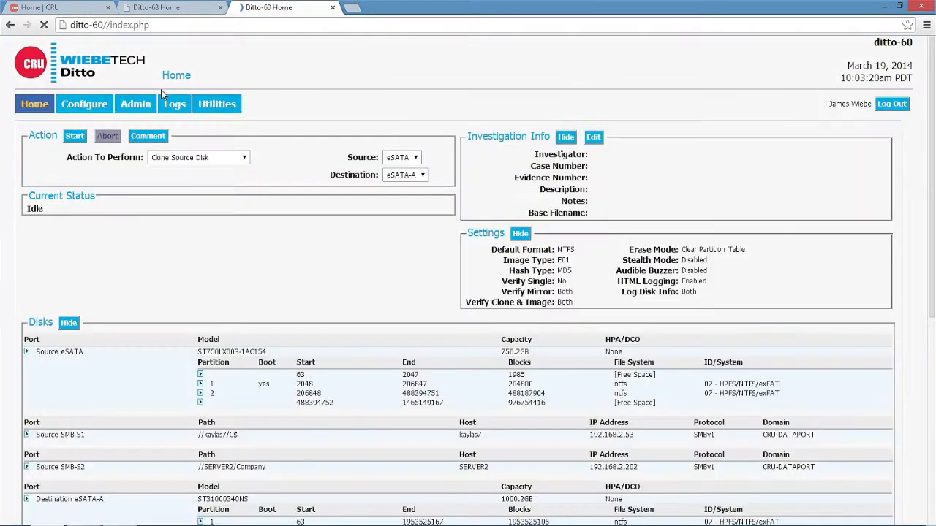
Expand SMB-S2 in the Preview directory tree to show its folders
scroll("down", 3)
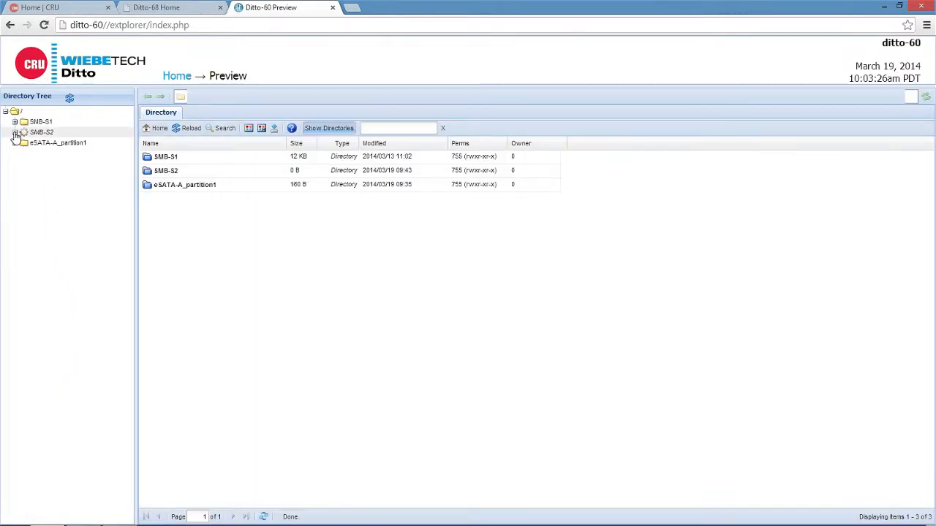
left_click(15, 133)
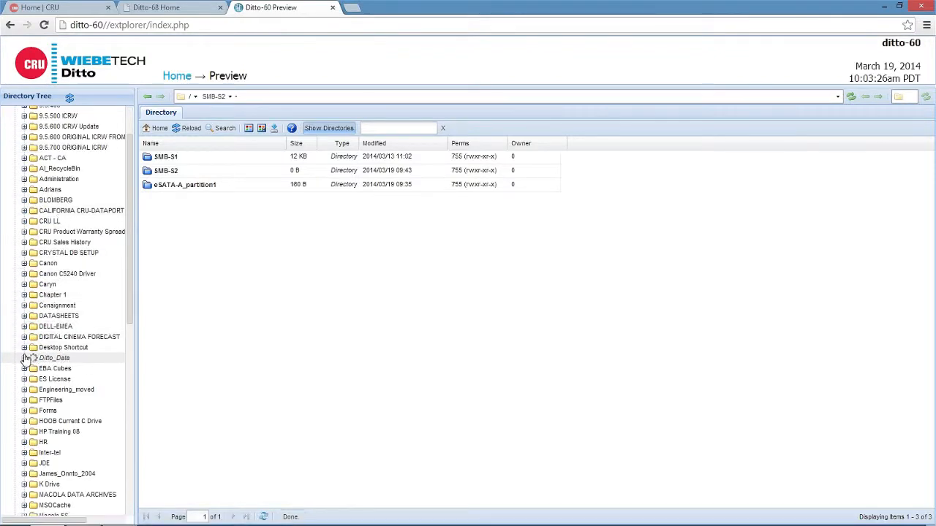
Expand Ditto_Data and browse via Medium Files and Small Files into Pictures
left_click(24, 357)
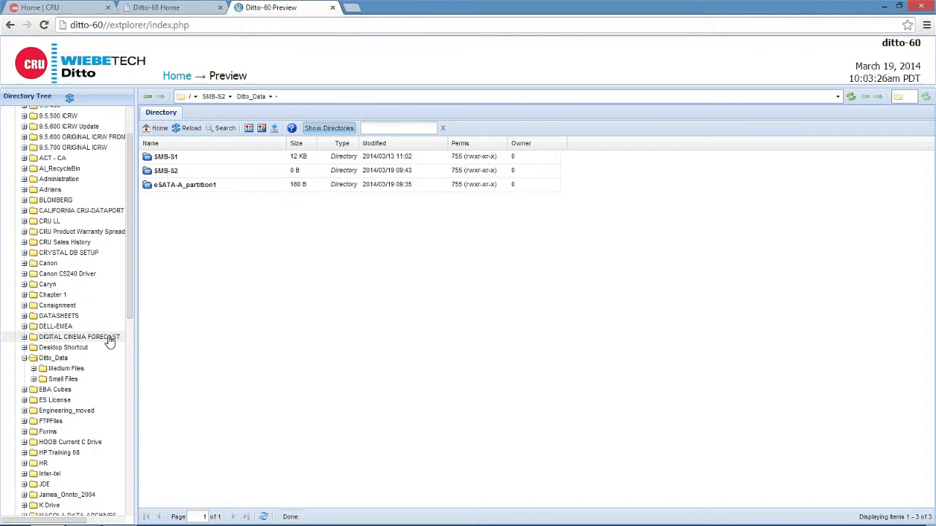
left_click(66, 368)
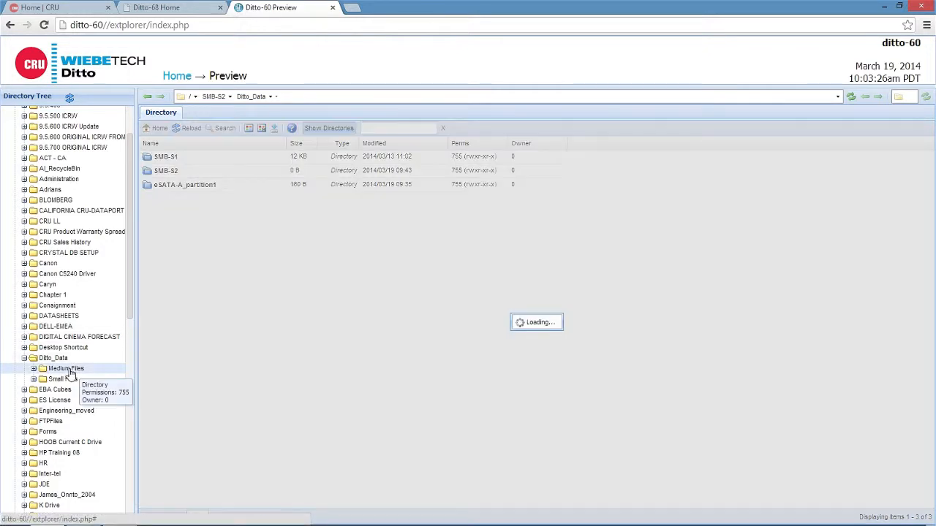
left_click(66, 369)
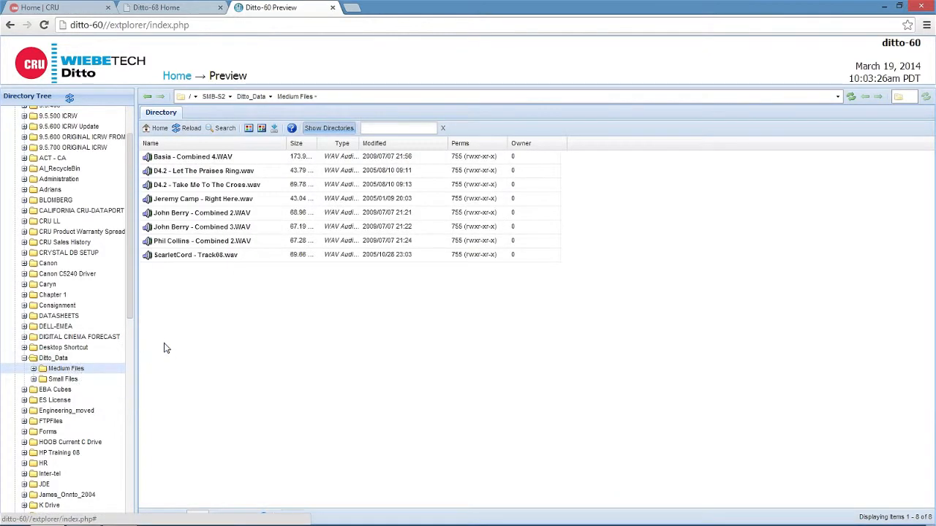
mouse_move(62, 379)
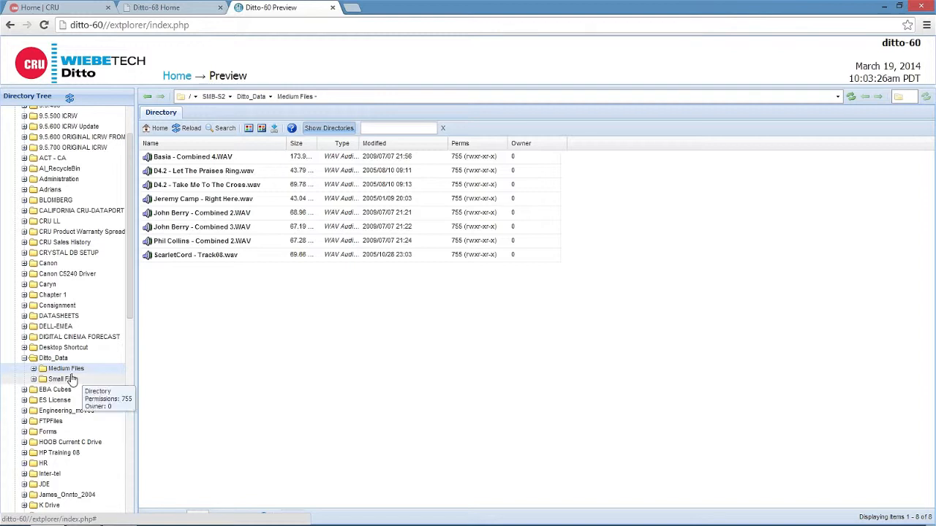
left_click(53, 379)
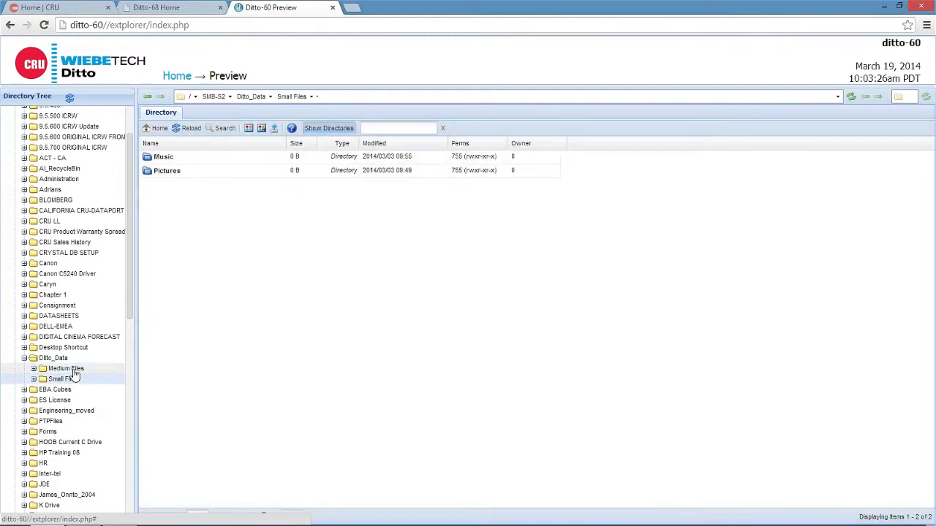
left_click(34, 378)
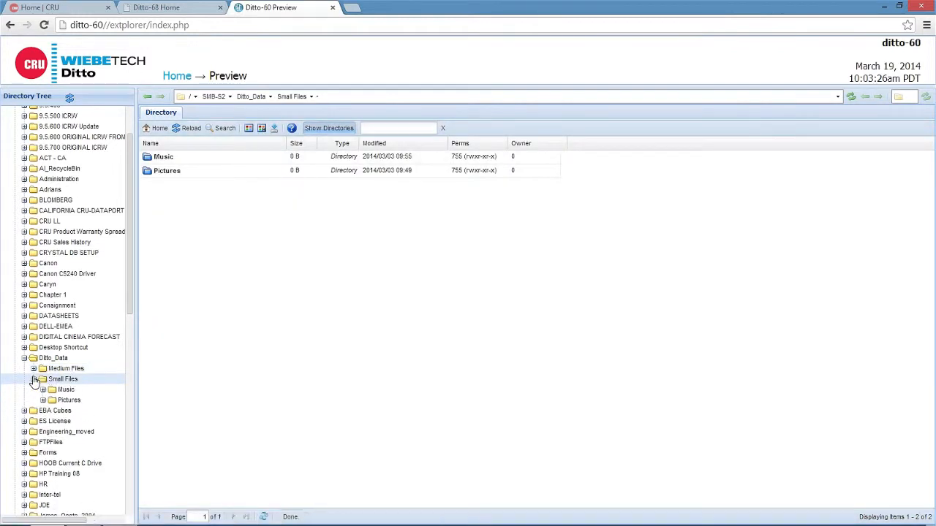
left_click(69, 400)
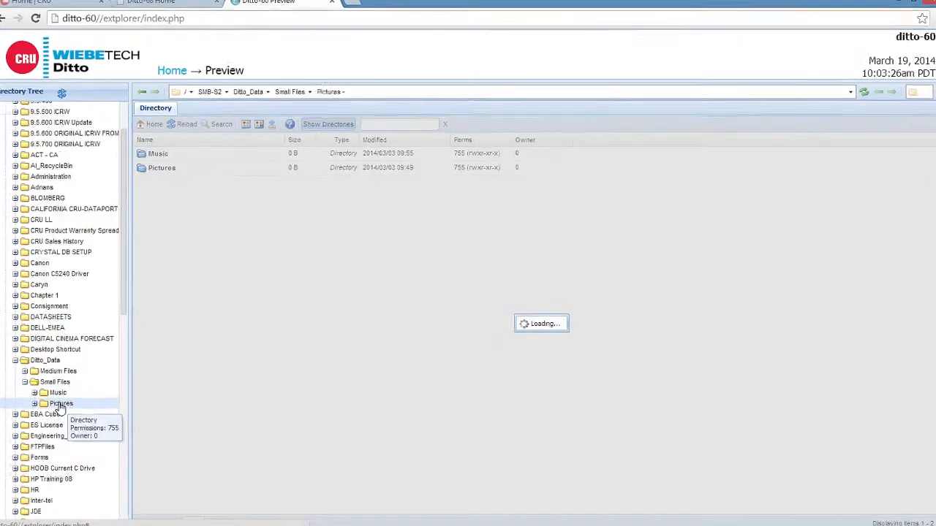
View Aspen Lake - winter.bmp, close the viewer, and select Pablo Cruise - Worlds Away.mp3
left_click(61, 403)
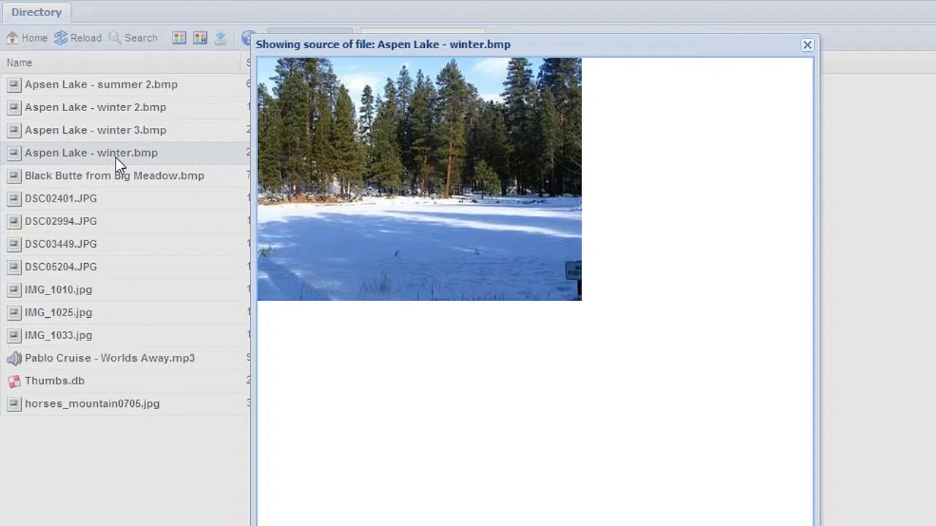
mouse_move(807, 46)
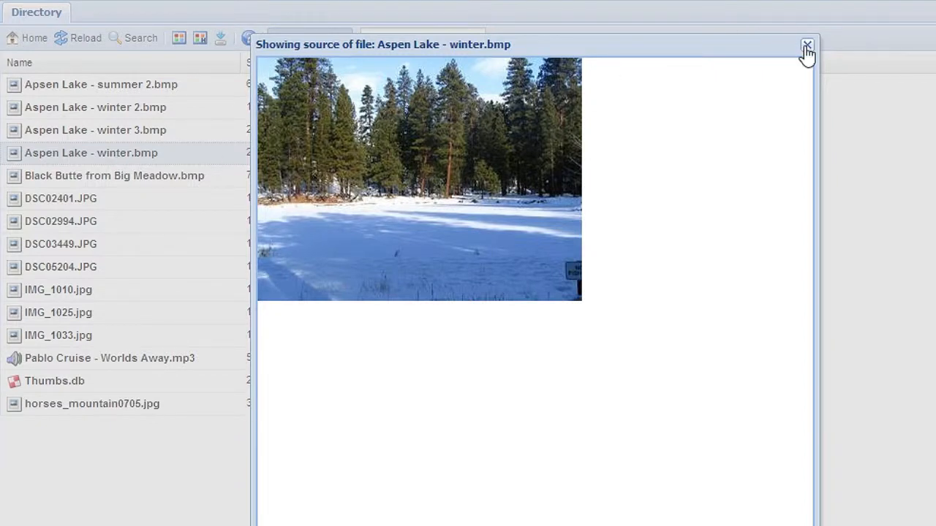
left_click(807, 45)
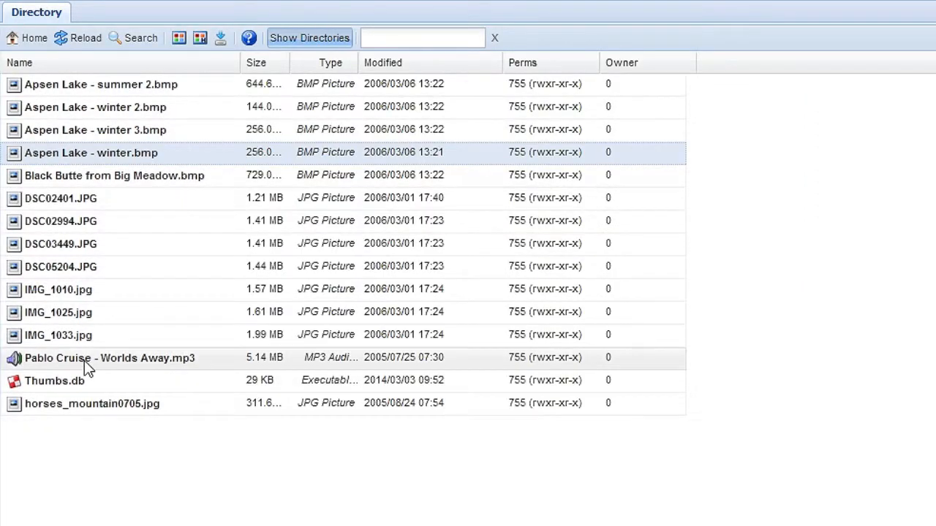
left_click(110, 357)
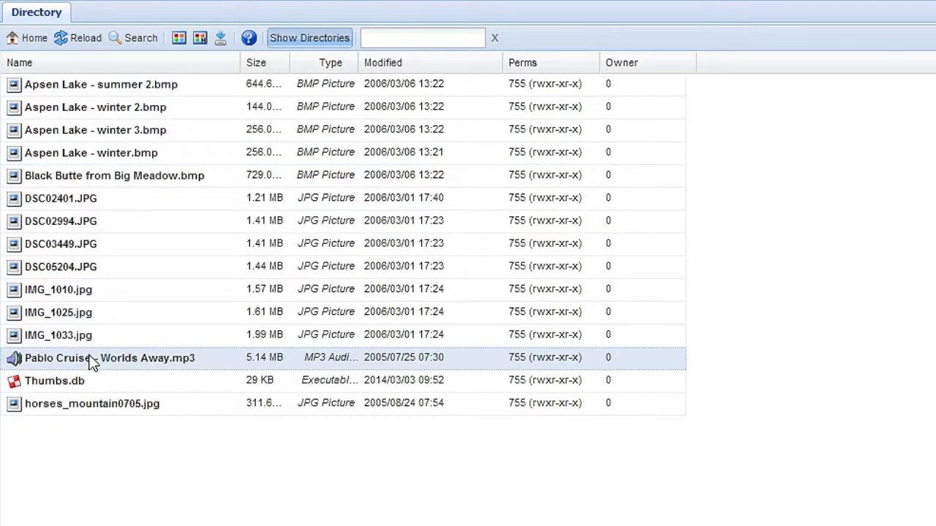
Download Pablo Cruise - Worlds Away.mp3 from its right-click menu
right_click(110, 357)
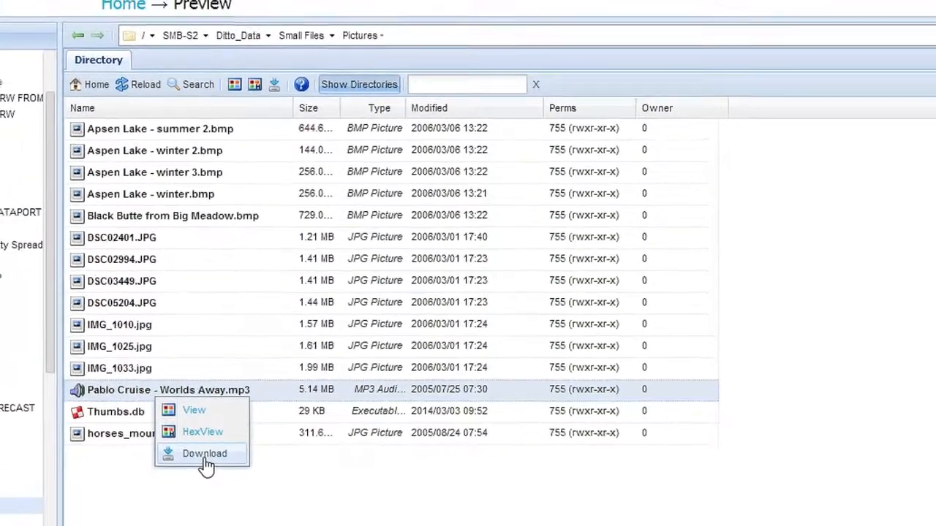
left_click(204, 453)
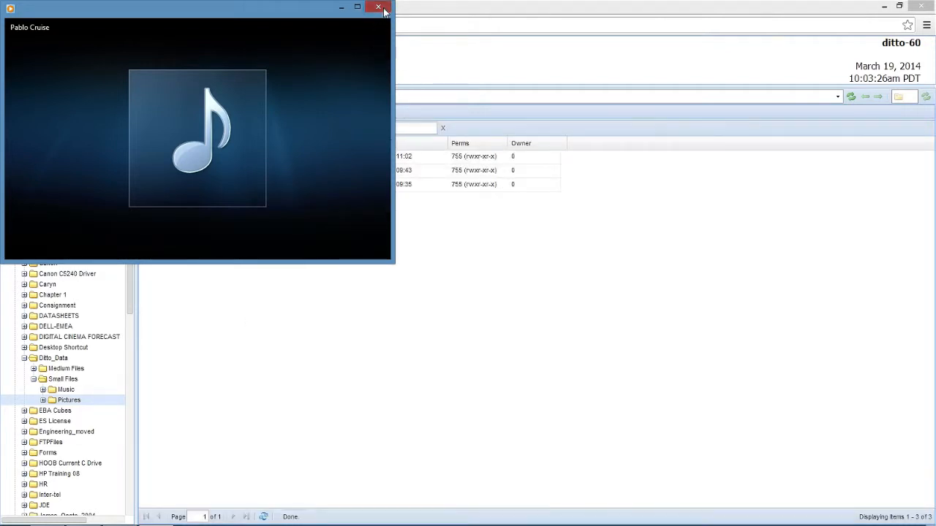
Close the media player, collapse the SMB-S2 tree and go back to Home
left_click(379, 8)
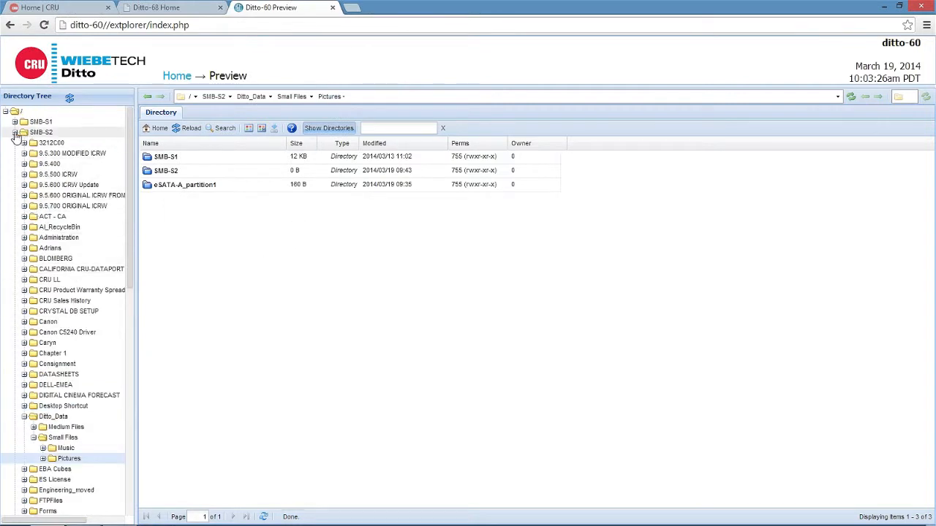
left_click(176, 75)
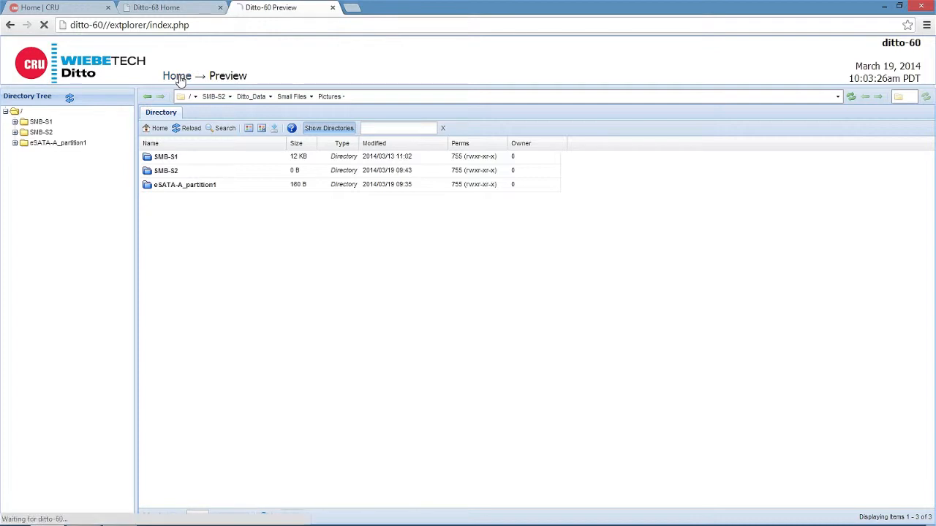
left_click(175, 75)
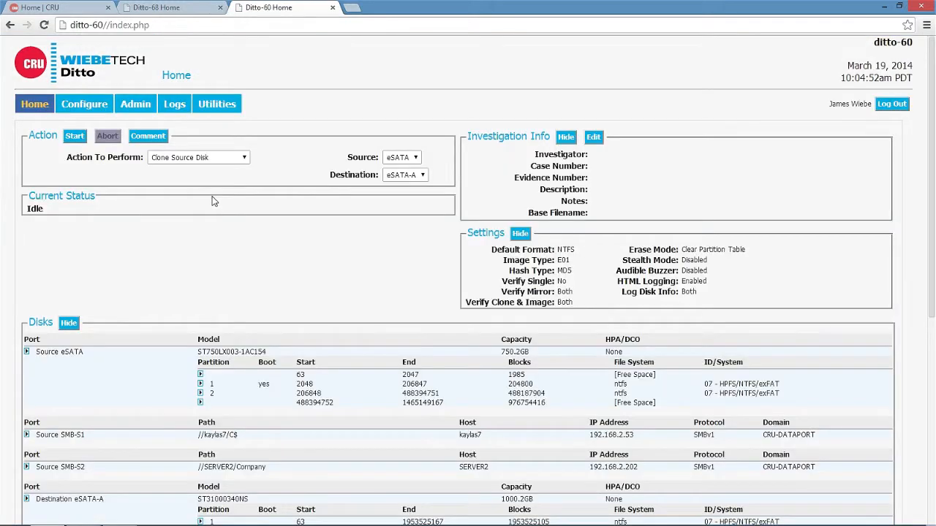